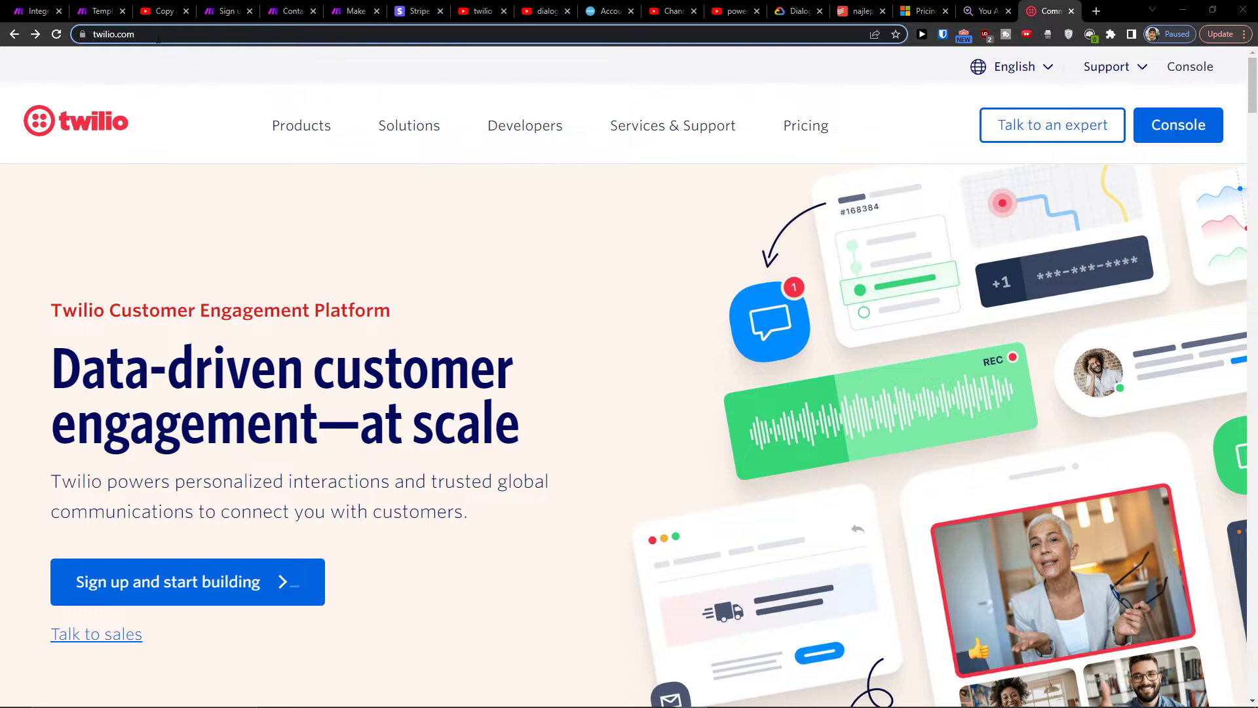
Switch to the YouTube video page whose description holds the make.com register link.
{"action": "left_click", "coordinate": [160, 10]}
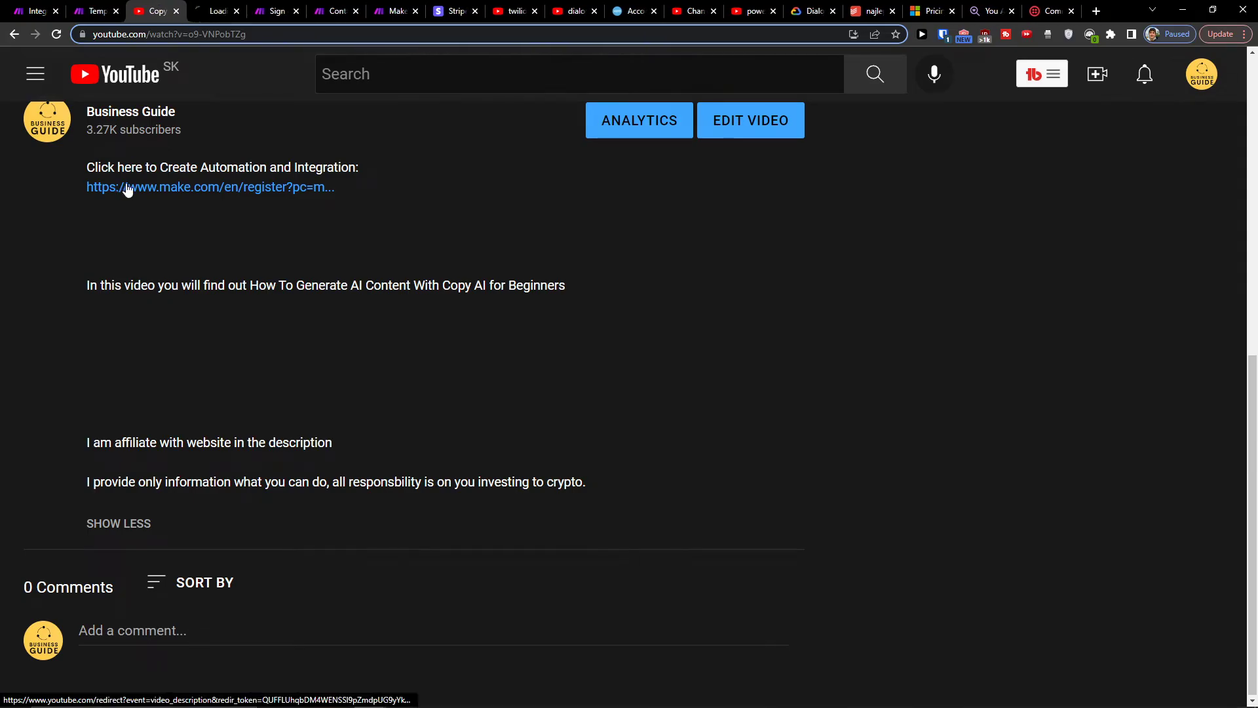
Follow the make.com register link and browse the sign-up form before reaching All scenarios.
{"action": "left_click", "coordinate": [210, 188]}
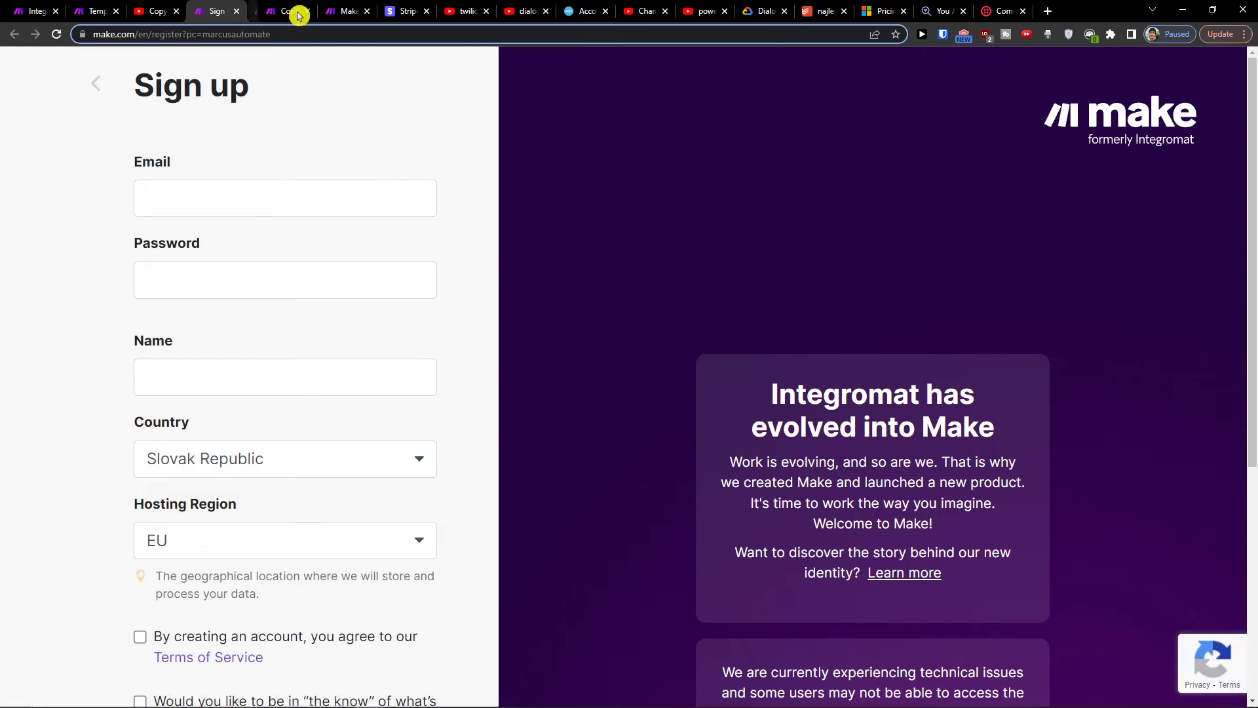
{"action": "scroll", "scroll_direction": "down", "scroll_amount": 3}
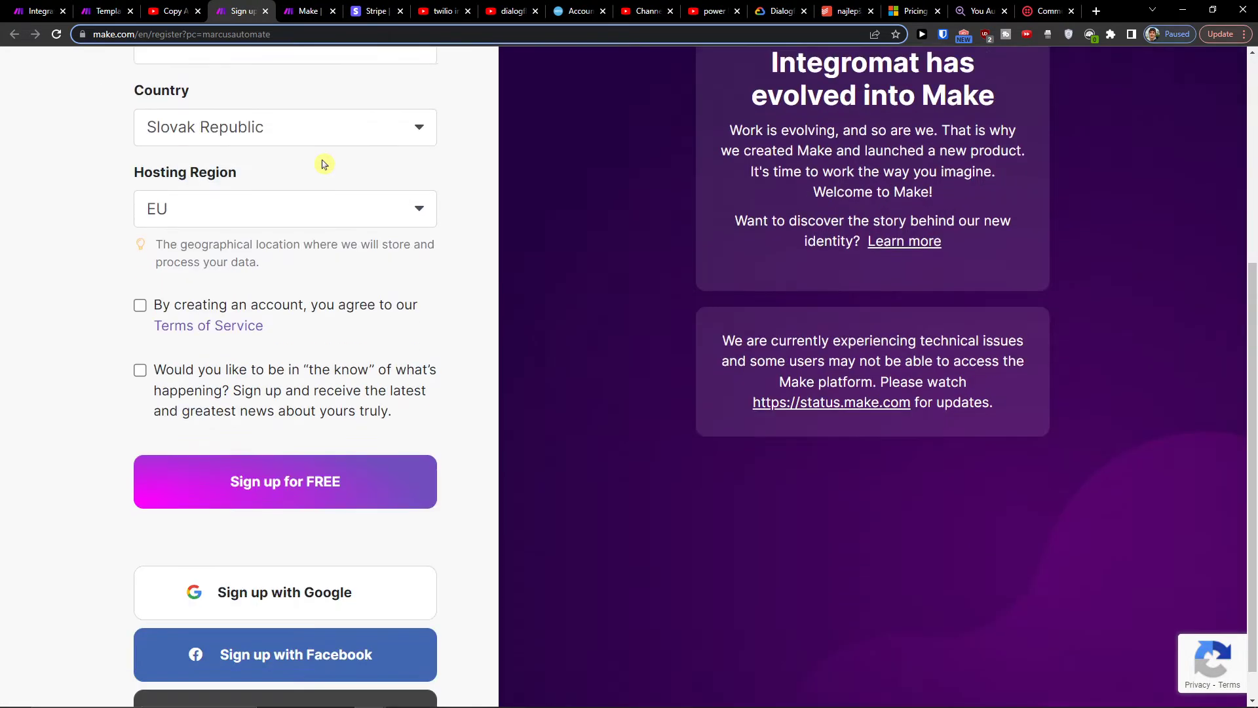
{"action": "scroll", "scroll_direction": "up", "scroll_amount": 3}
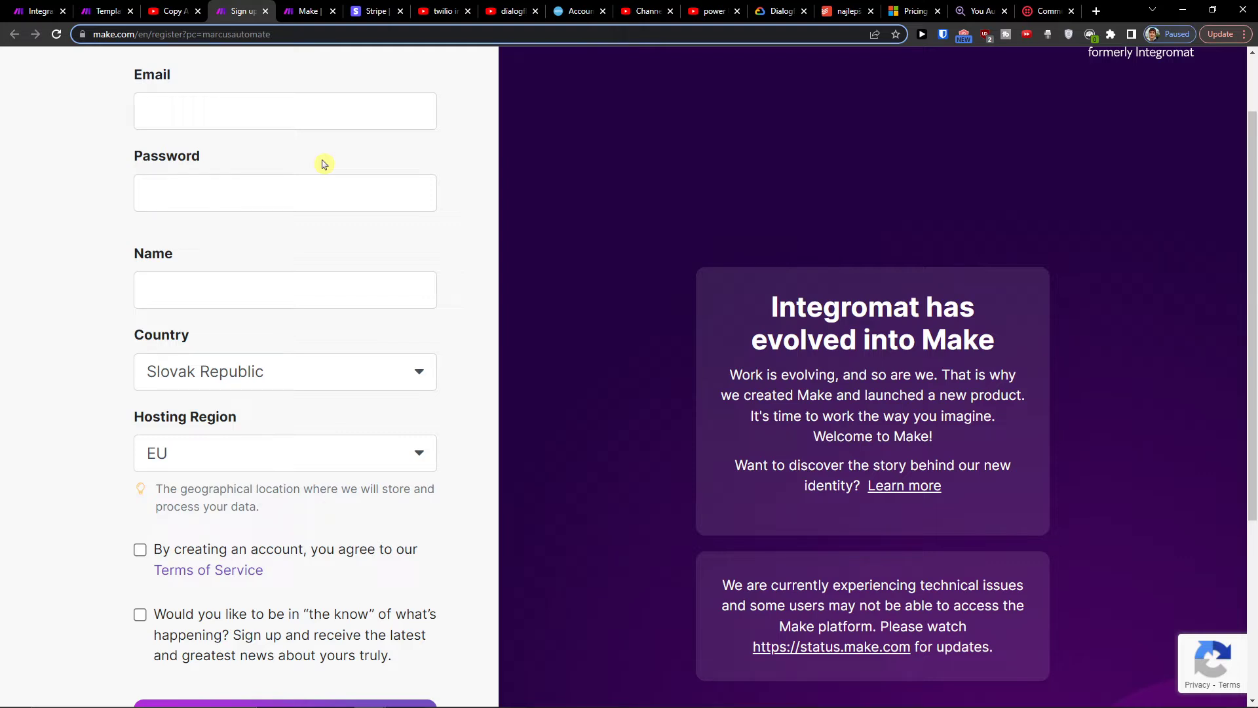
{"action": "scroll", "scroll_direction": "up", "scroll_amount": 3}
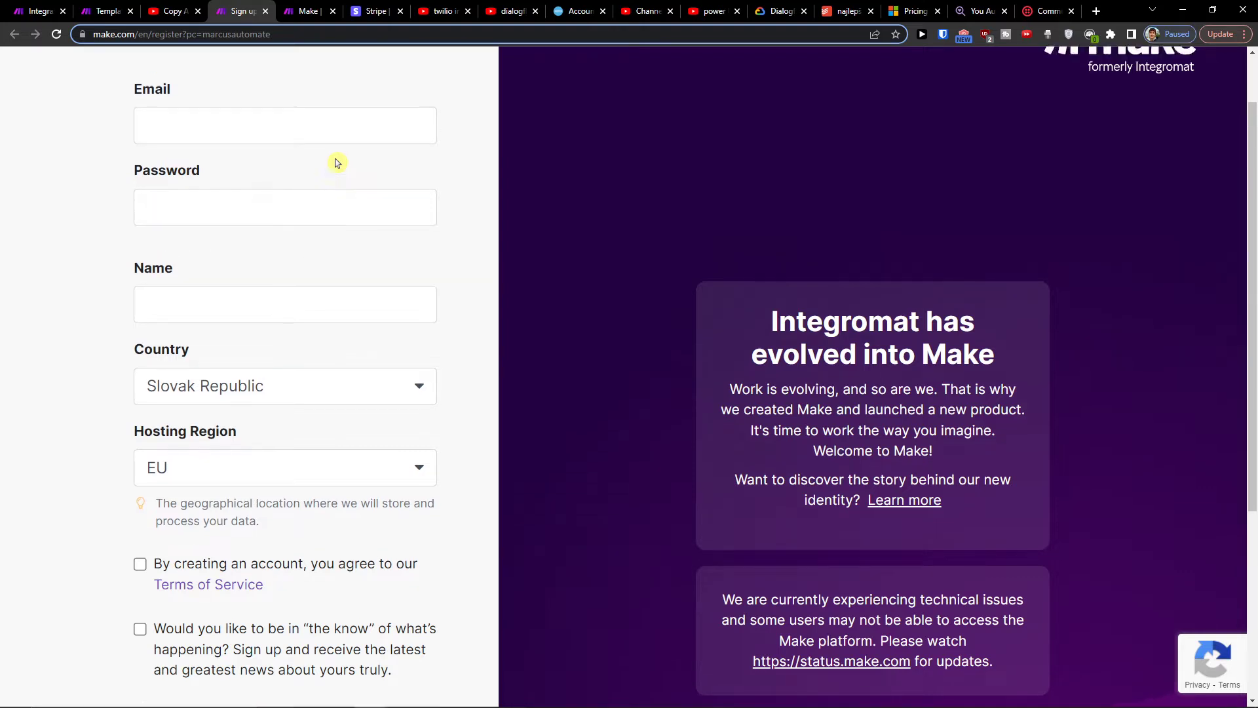
{"action": "scroll", "scroll_direction": "up", "scroll_amount": 3}
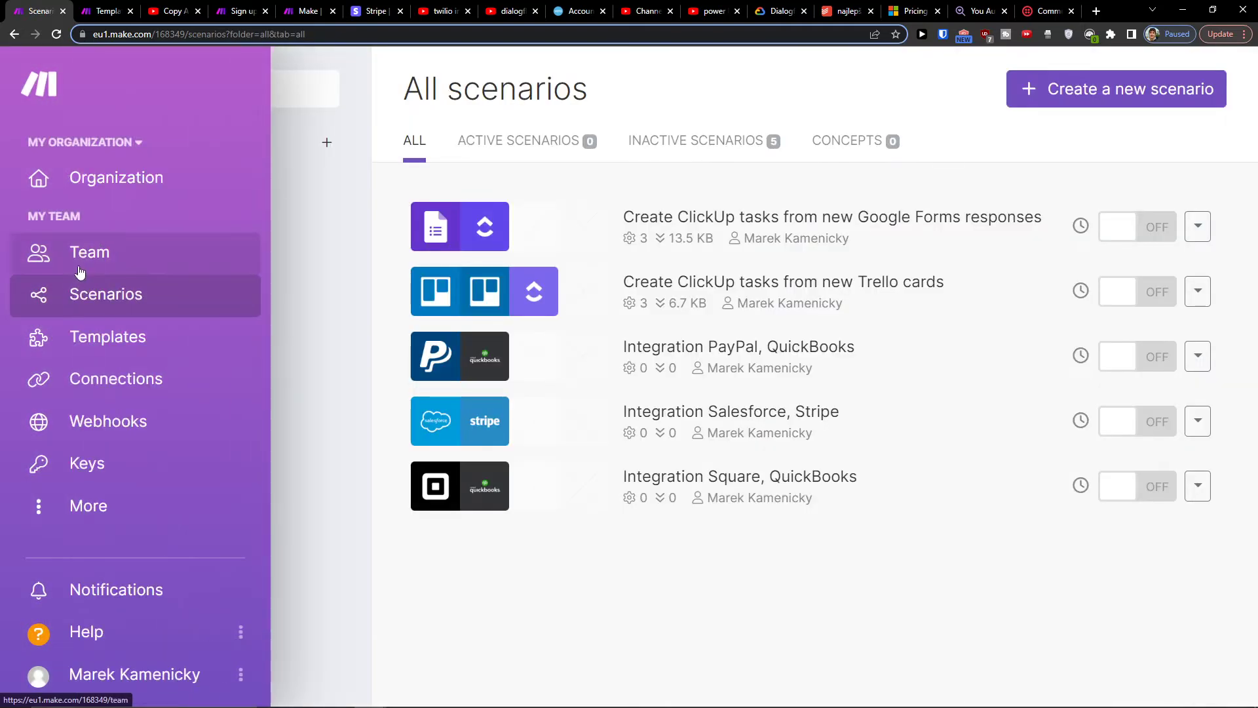
Create a new scenario with Twilio (searched as 'twil') as the Watch Messages trigger app.
{"action": "left_click", "coordinate": [1114, 88]}
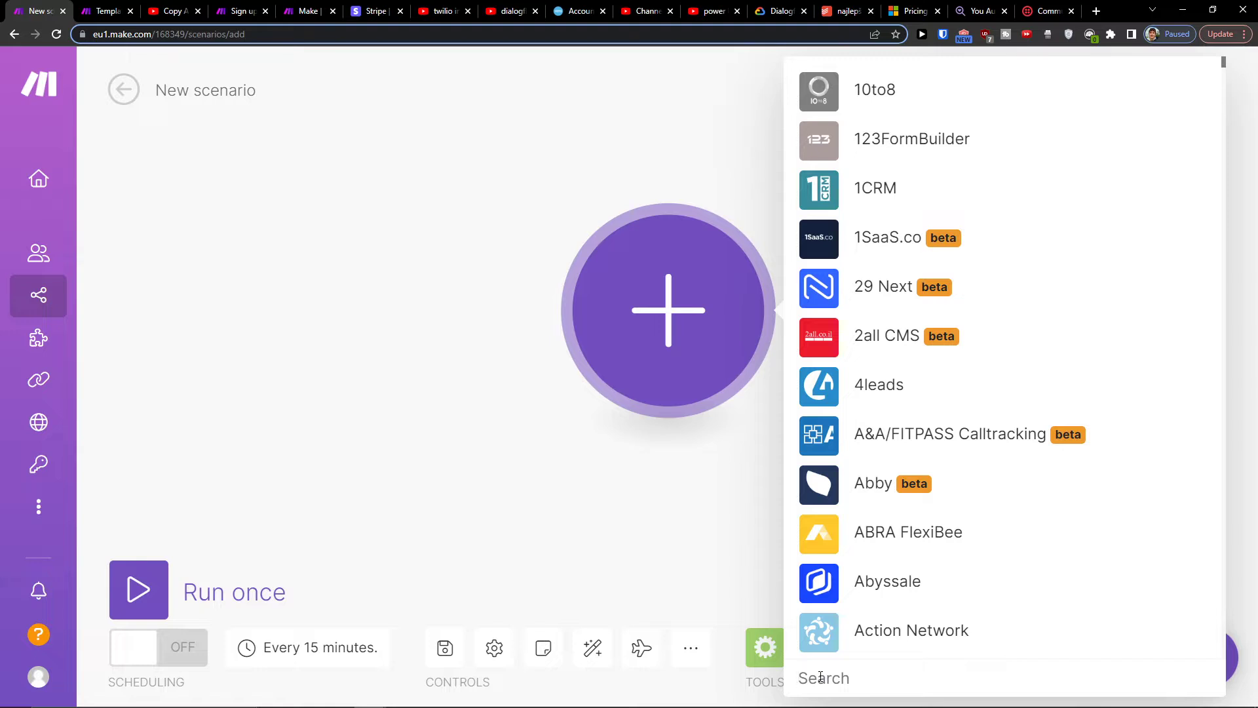
{"action": "type", "text": "twil"}
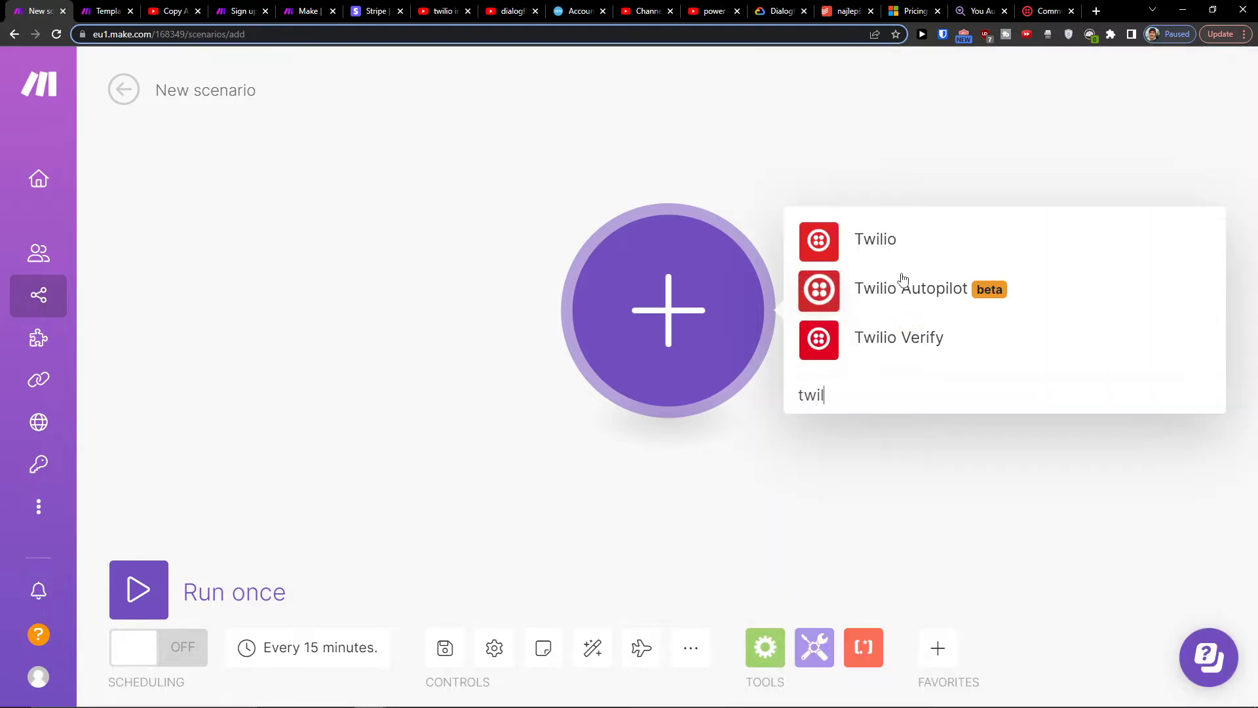
{"action": "left_click", "coordinate": [875, 238]}
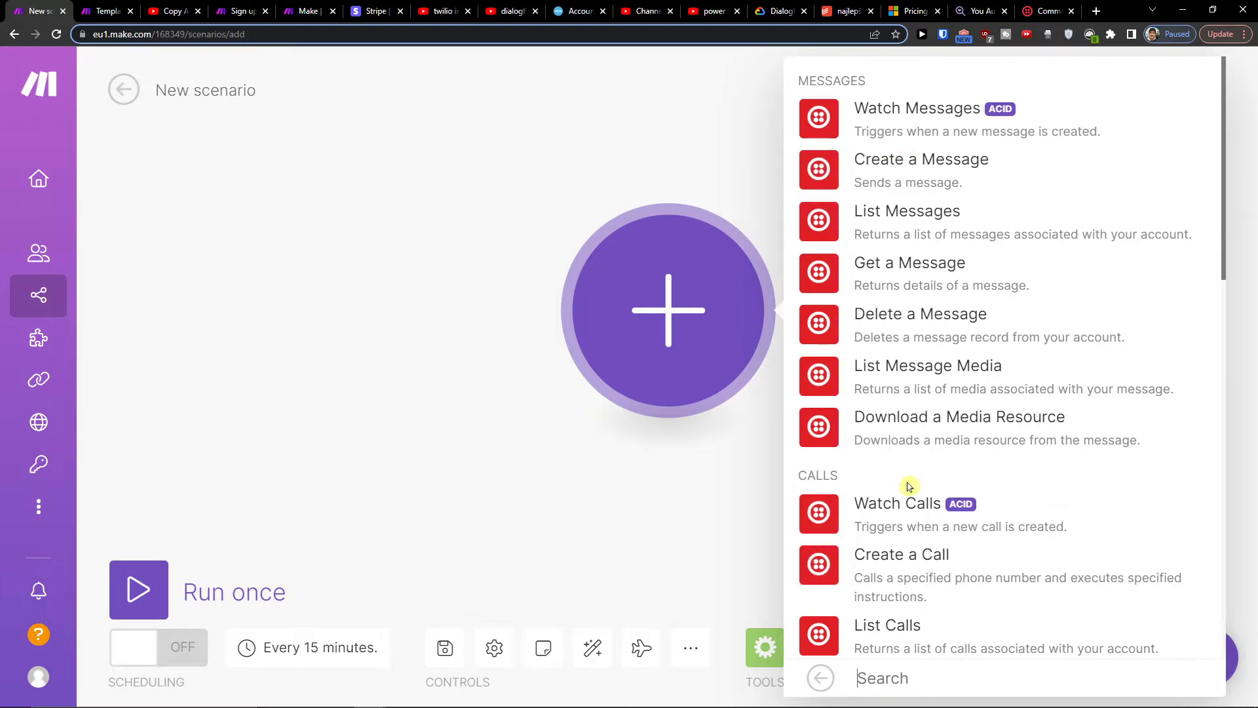
{"action": "scroll", "scroll_direction": "down", "scroll_amount": 3}
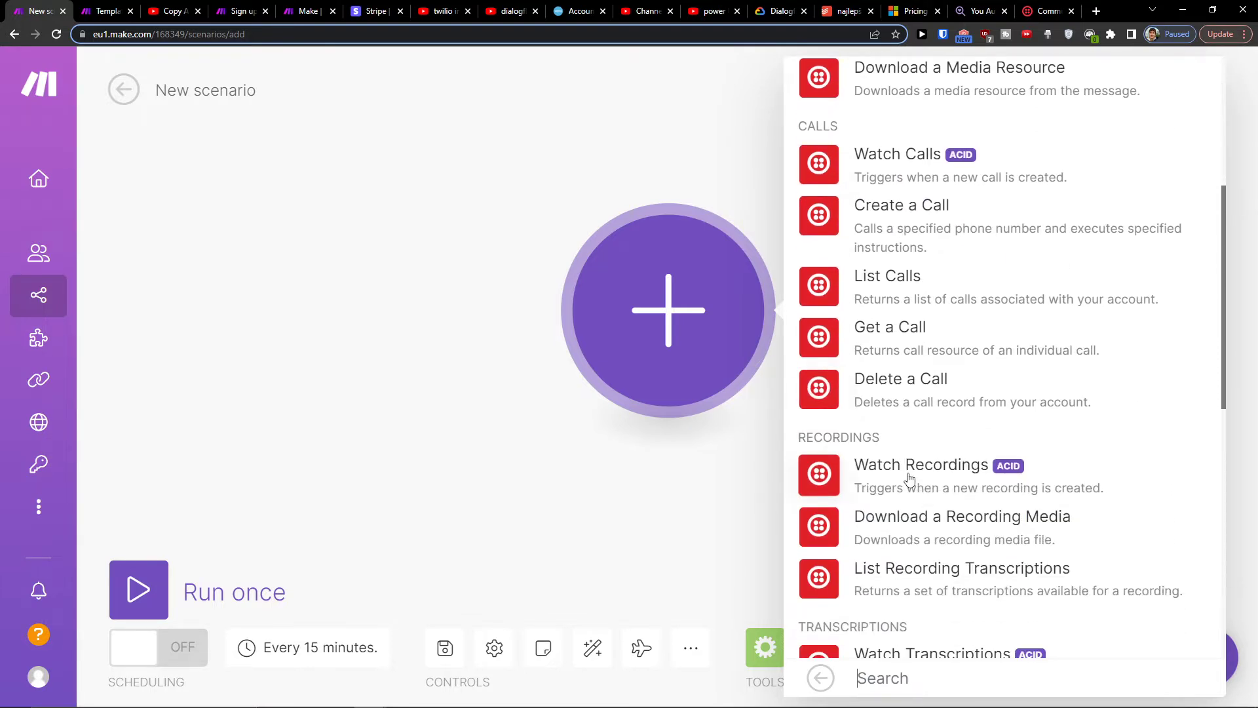
{"action": "scroll", "scroll_direction": "up", "scroll_amount": 3}
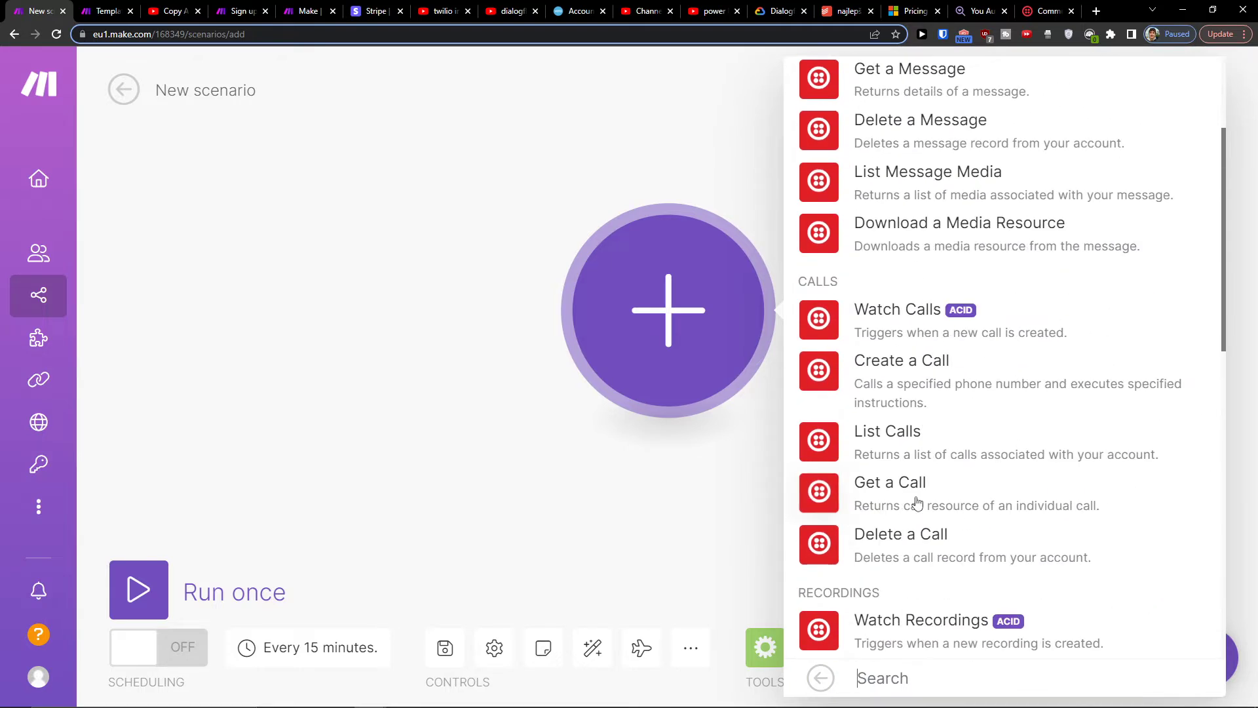
{"action": "scroll", "scroll_direction": "up", "scroll_amount": 3}
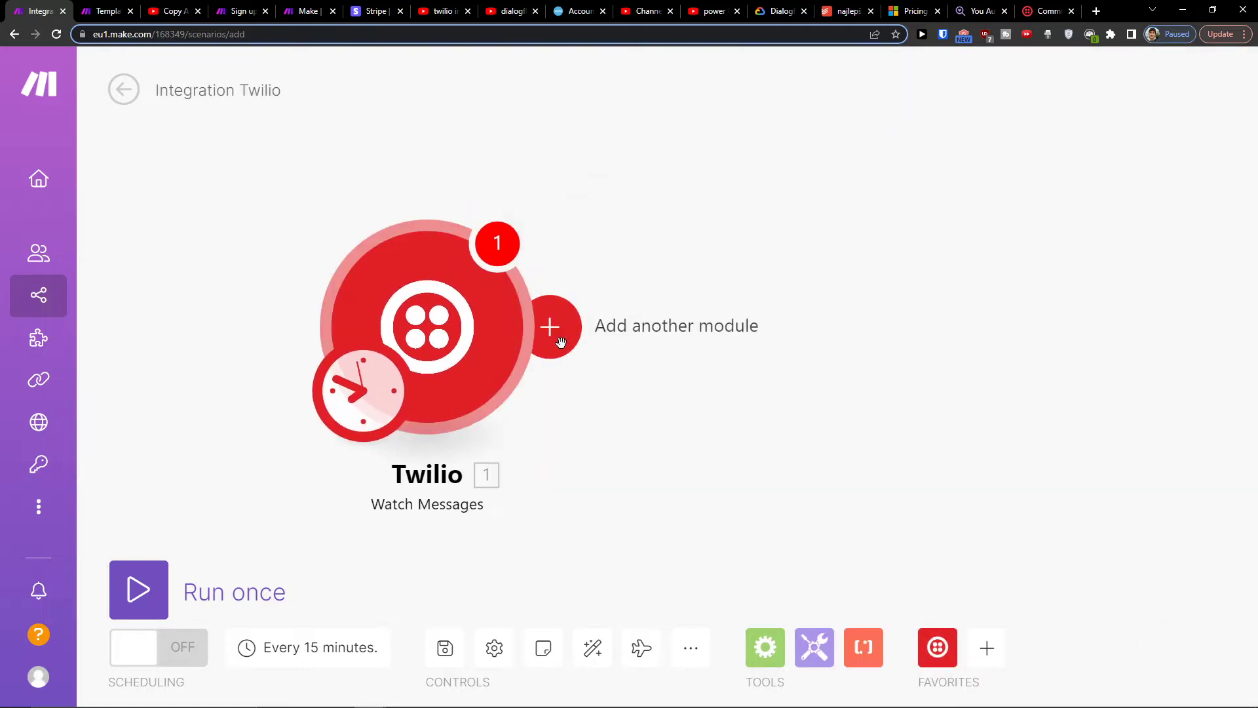
Add Salesforce (searched as 'salesfo') as the second module for Create a Record after the trigger.
{"action": "left_click", "coordinate": [549, 327]}
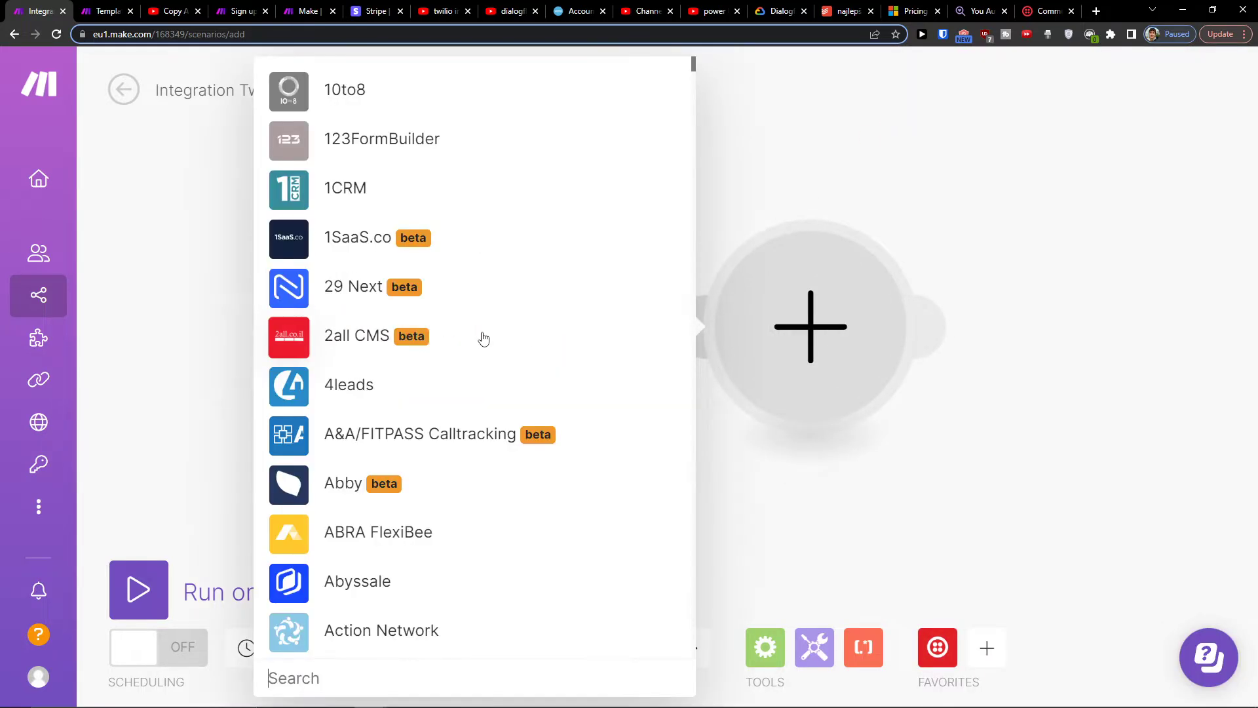
{"action": "type", "text": "salesfo"}
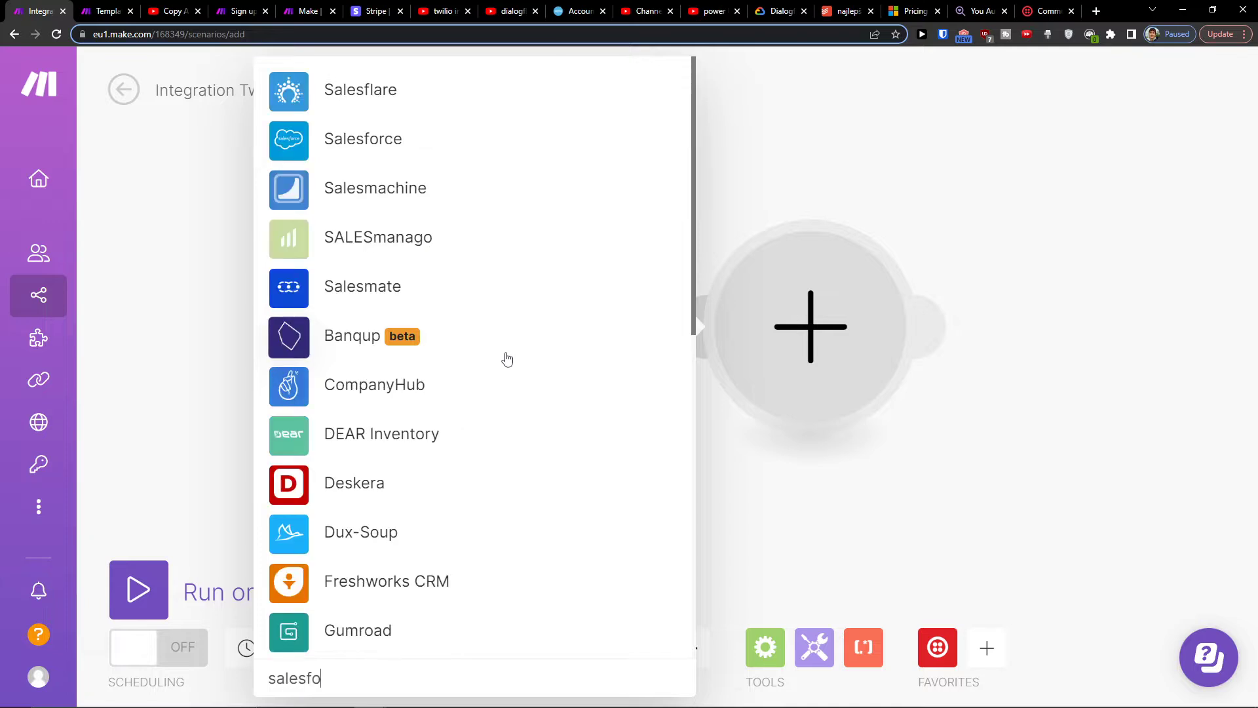
{"action": "left_click", "coordinate": [363, 137]}
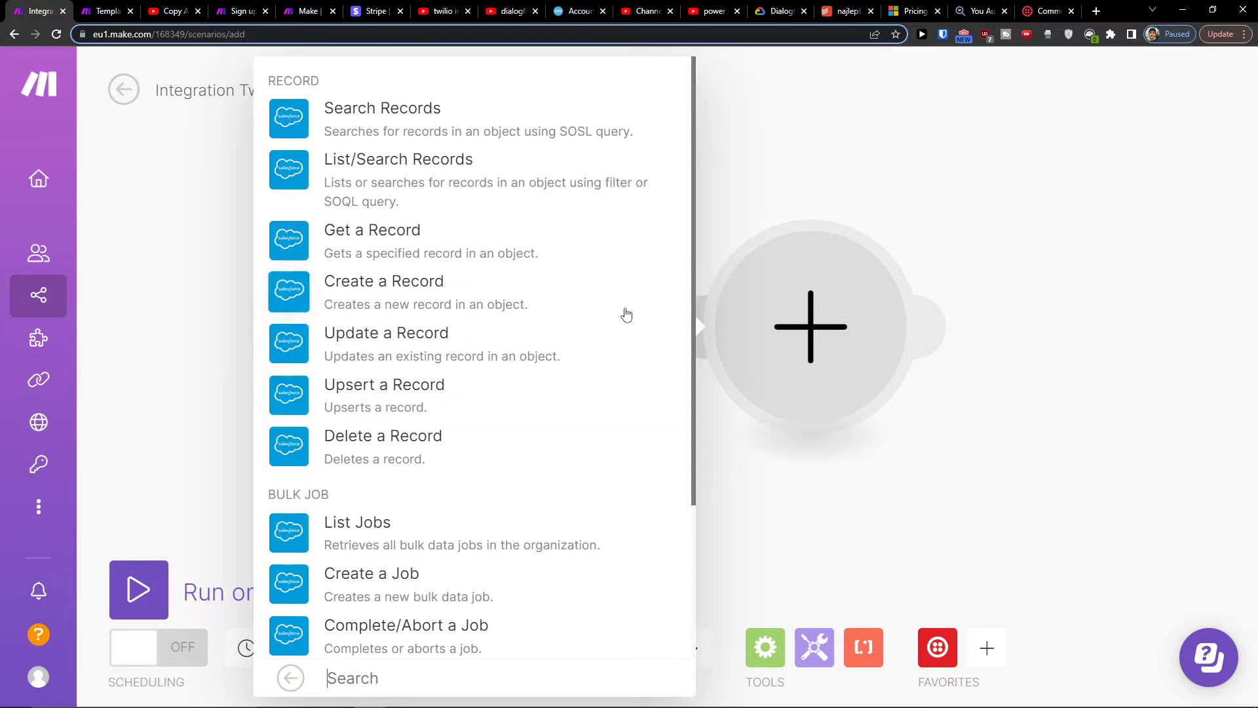
{"action": "mouse_move", "coordinate": [396, 185]}
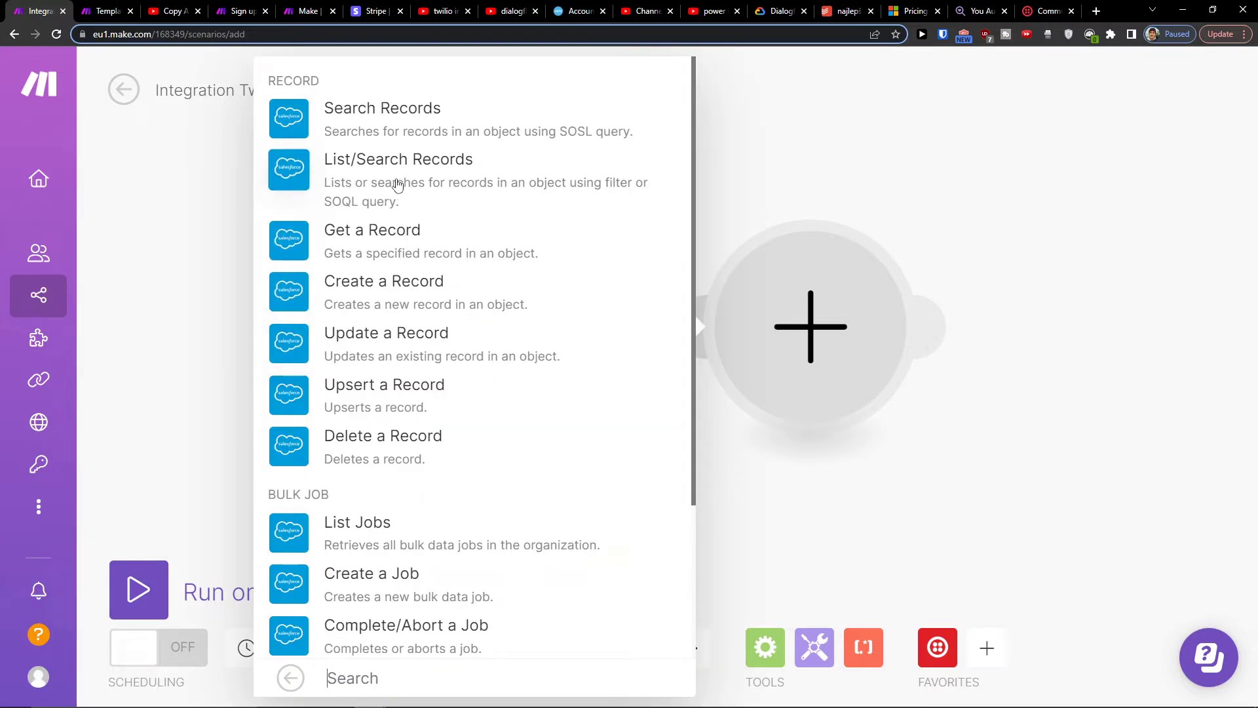
{"action": "mouse_move", "coordinate": [477, 231]}
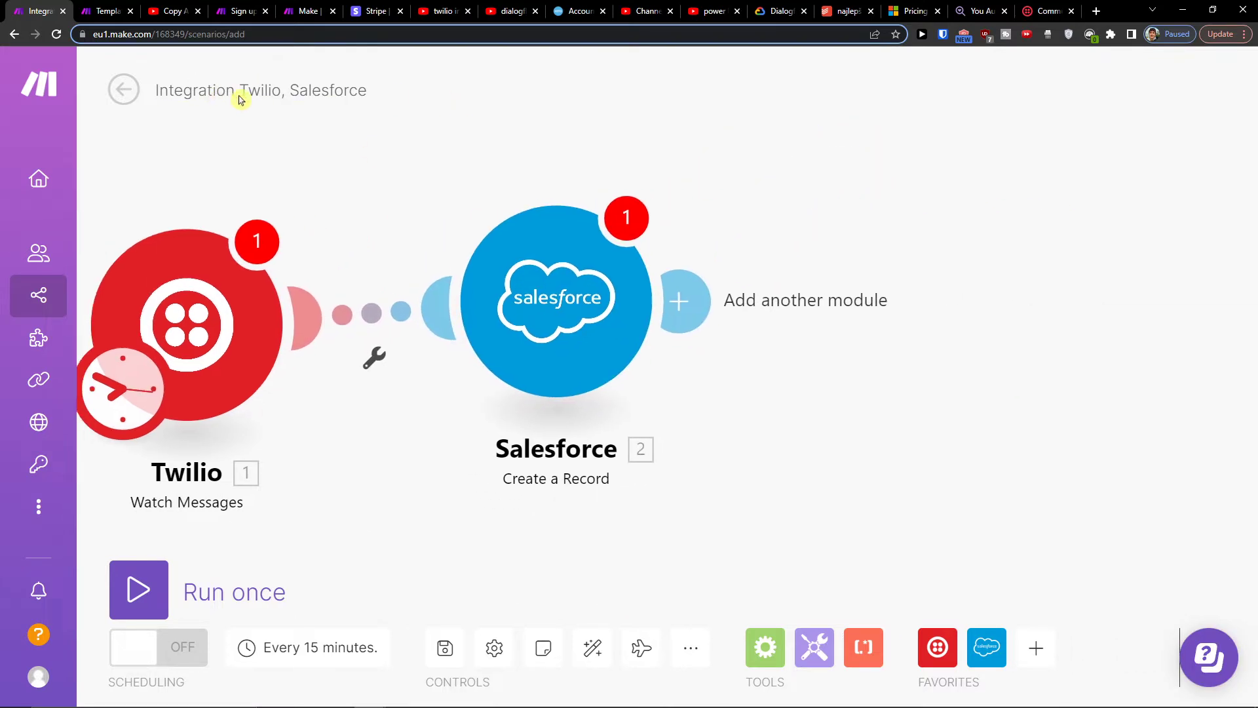
{"action": "mouse_move", "coordinate": [444, 647]}
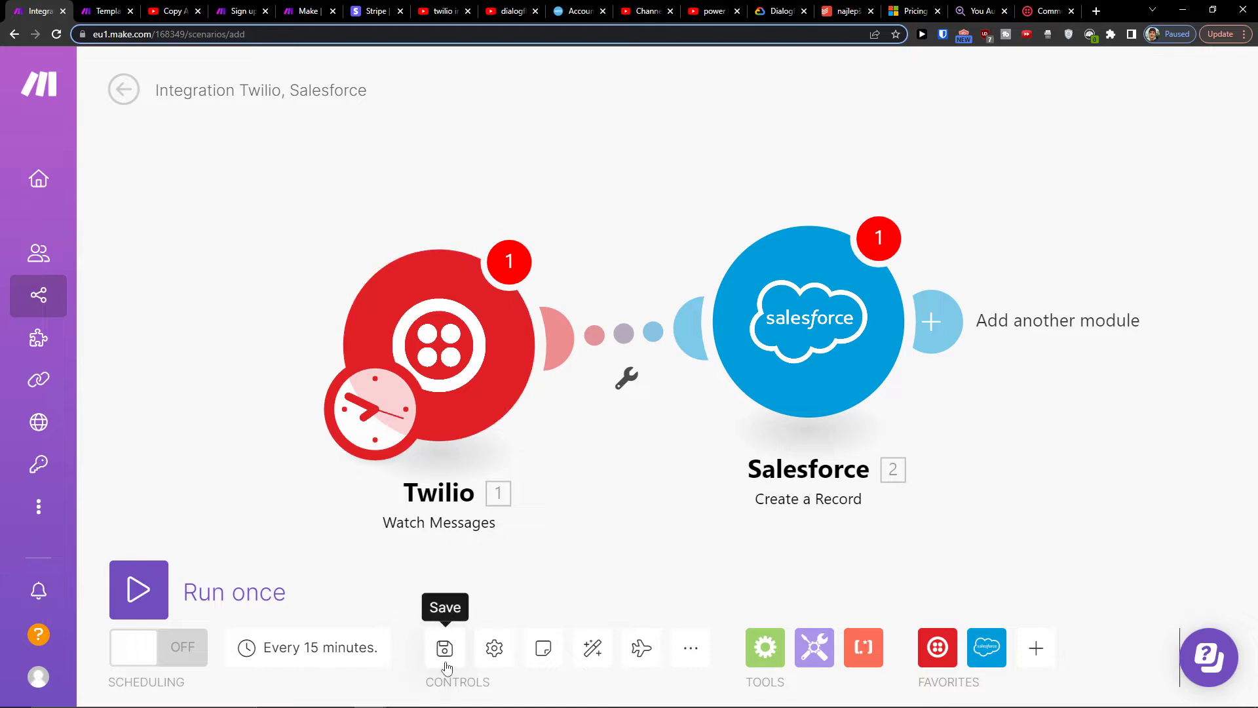
{"action": "mouse_move", "coordinate": [272, 601]}
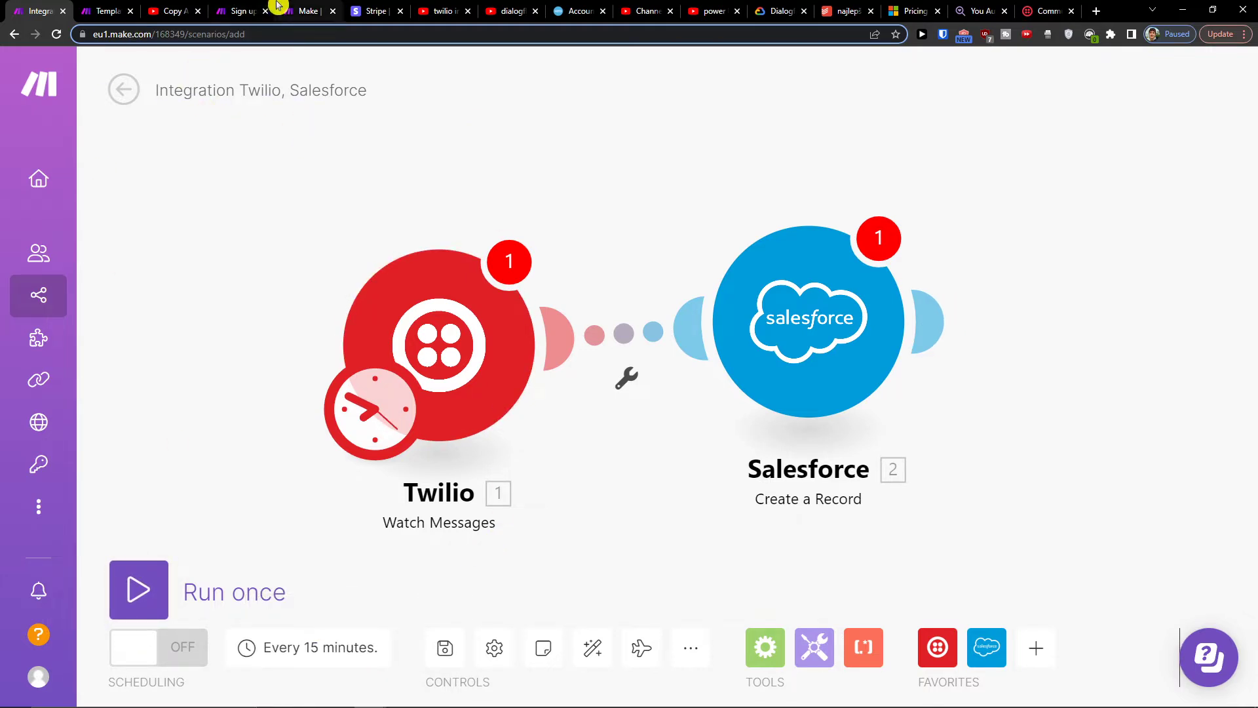
{"action": "left_click", "coordinate": [242, 11]}
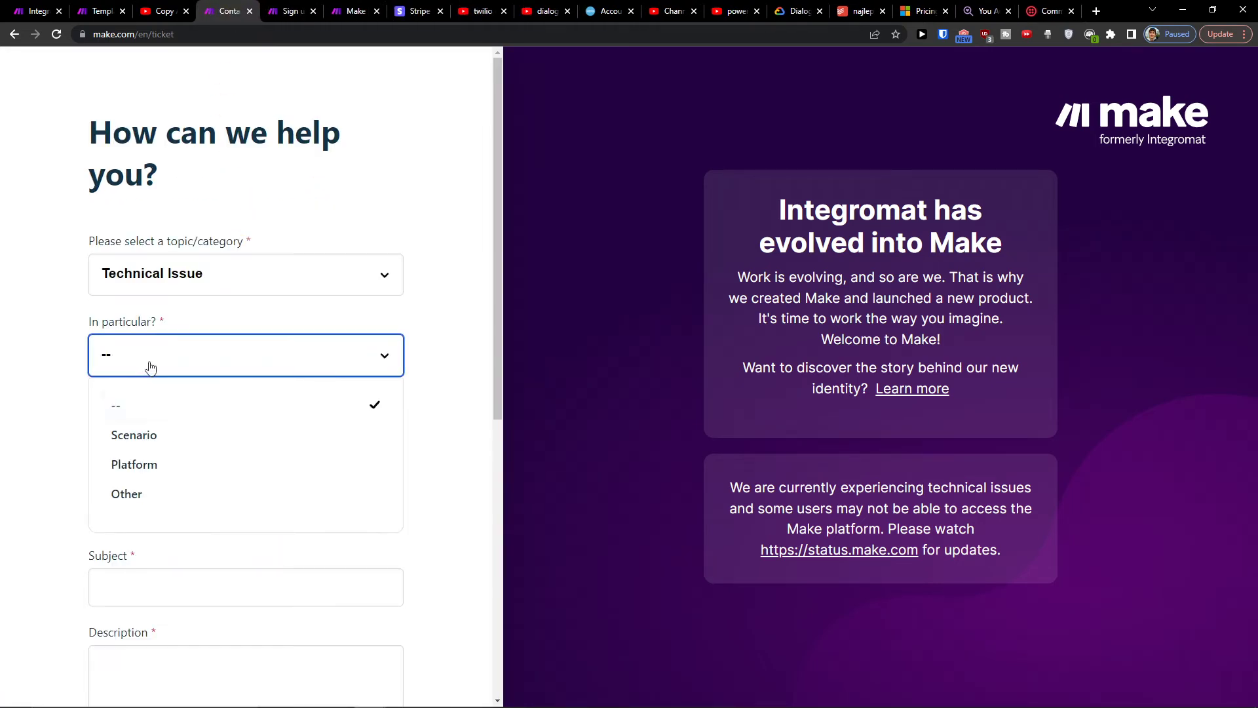
{"action": "scroll", "scroll_direction": "down", "scroll_amount": 3}
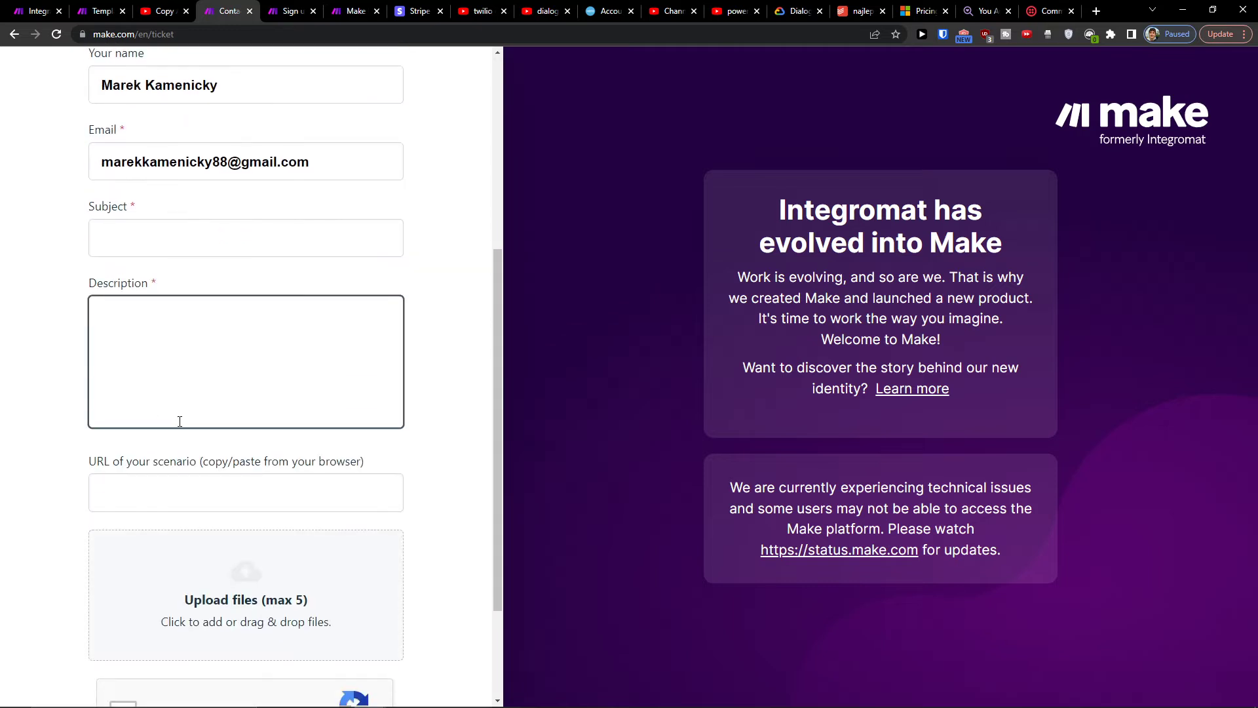
{"action": "double_click", "coordinate": [219, 162]}
{"action": "type", "text": "666"}
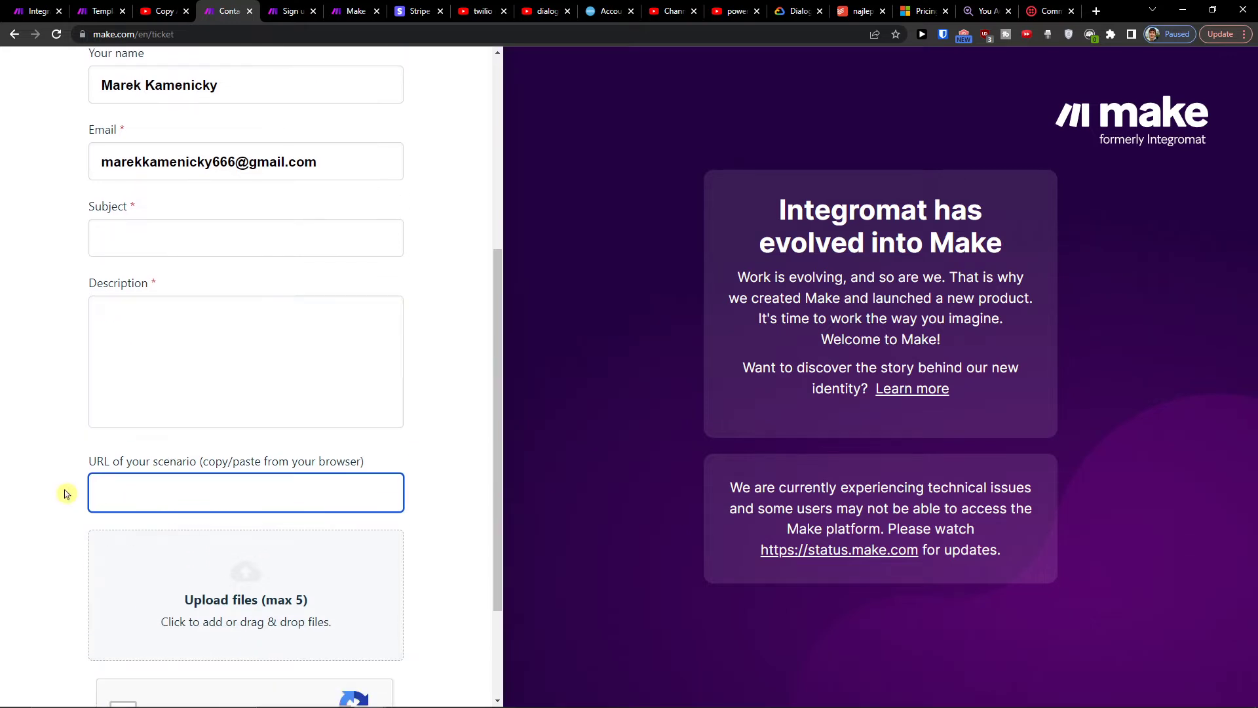
{"action": "left_click", "coordinate": [245, 491]}
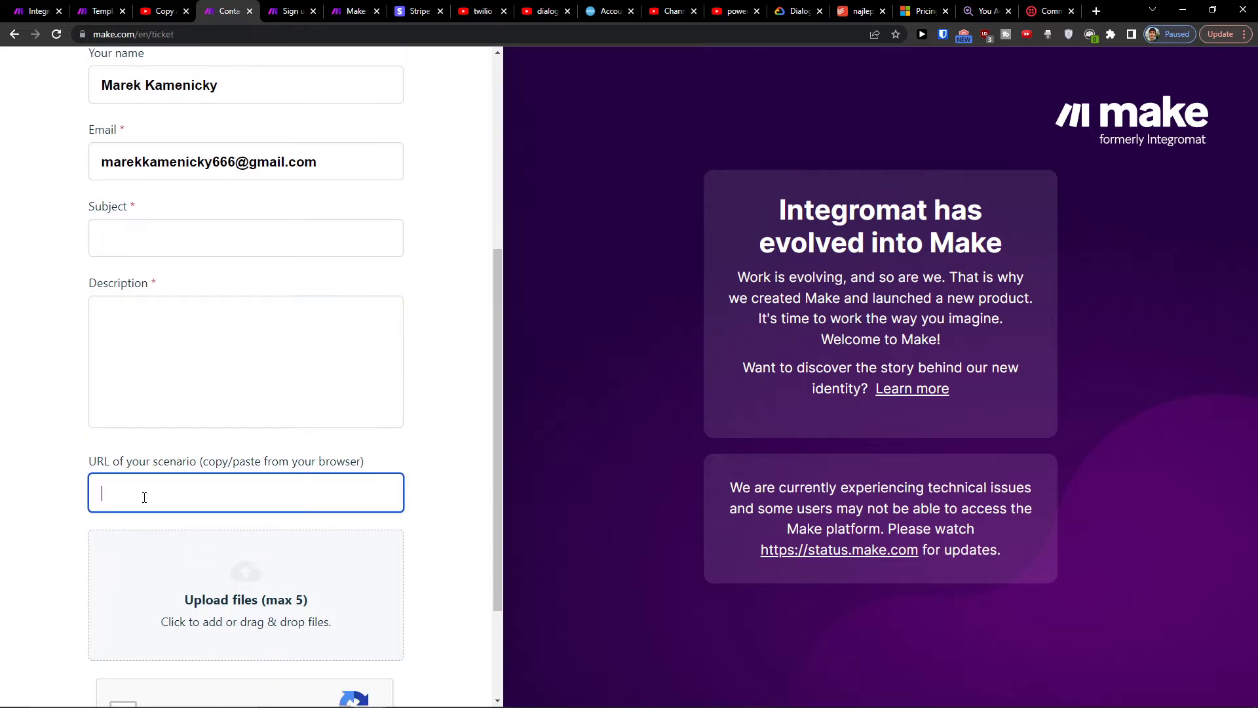
{"action": "scroll", "scroll_direction": "down", "scroll_amount": 3}
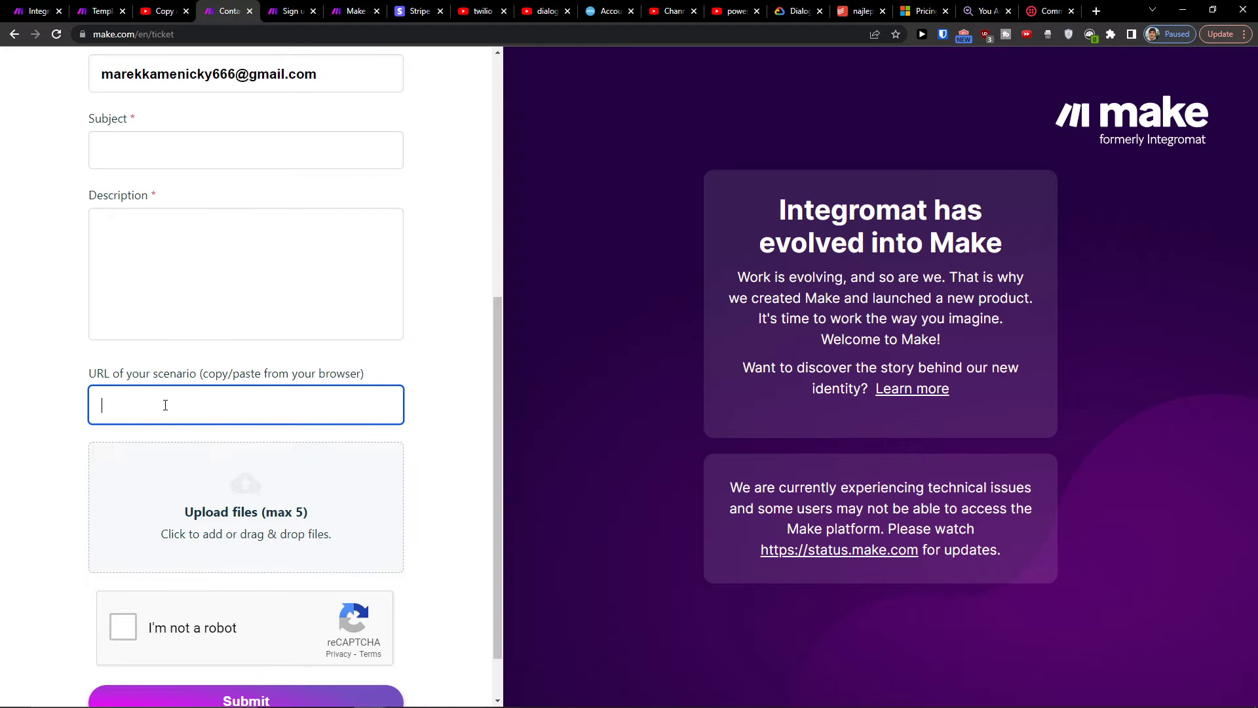
{"action": "left_click", "coordinate": [37, 11]}
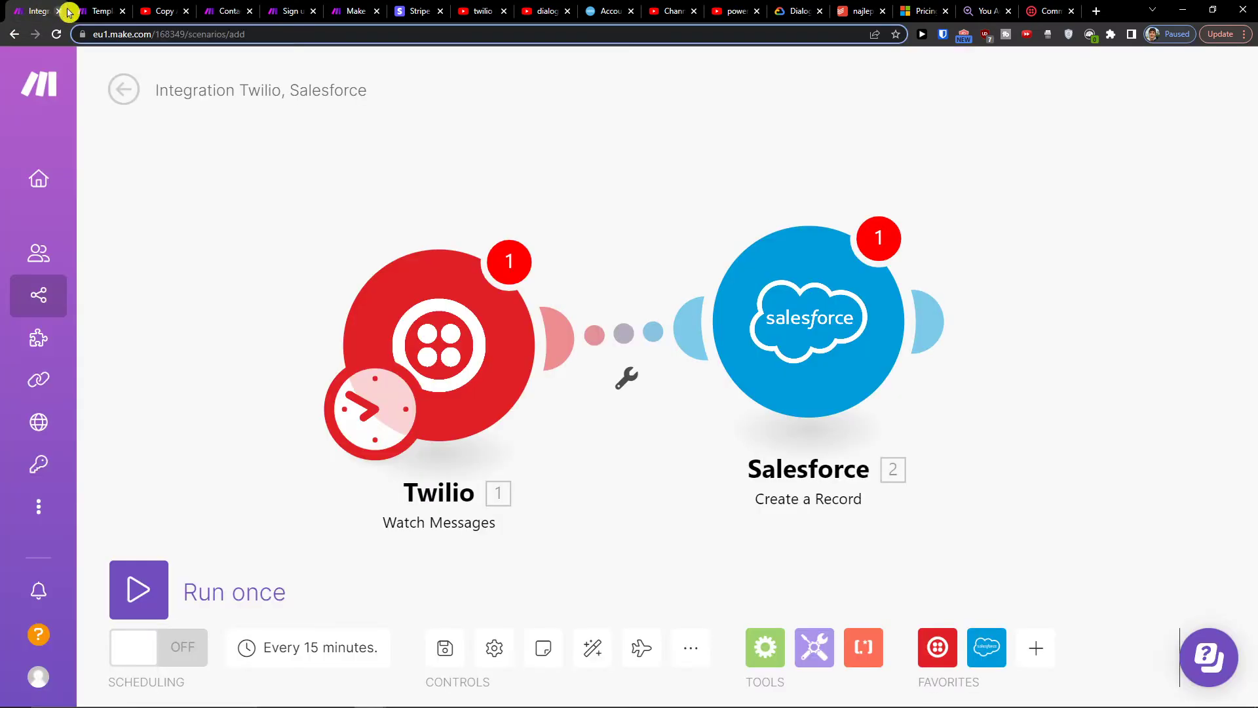